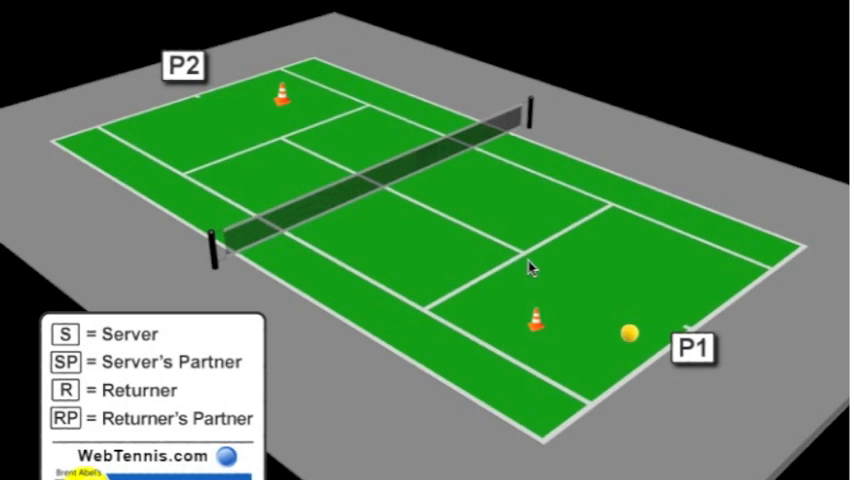
pyautogui.moveTo(665, 335)
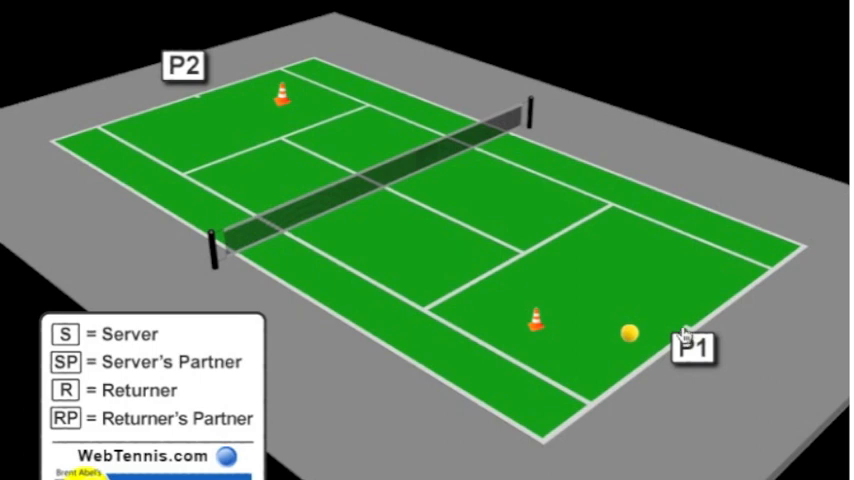
pyautogui.moveTo(520, 258)
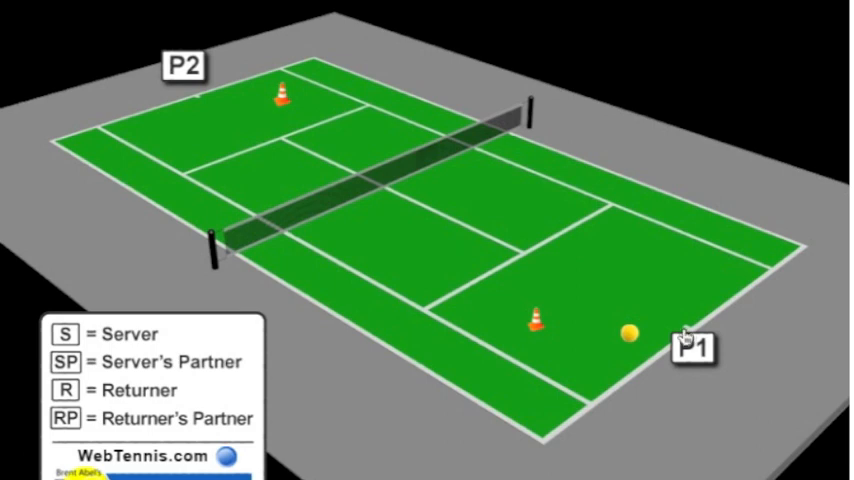
pyautogui.moveTo(628, 337)
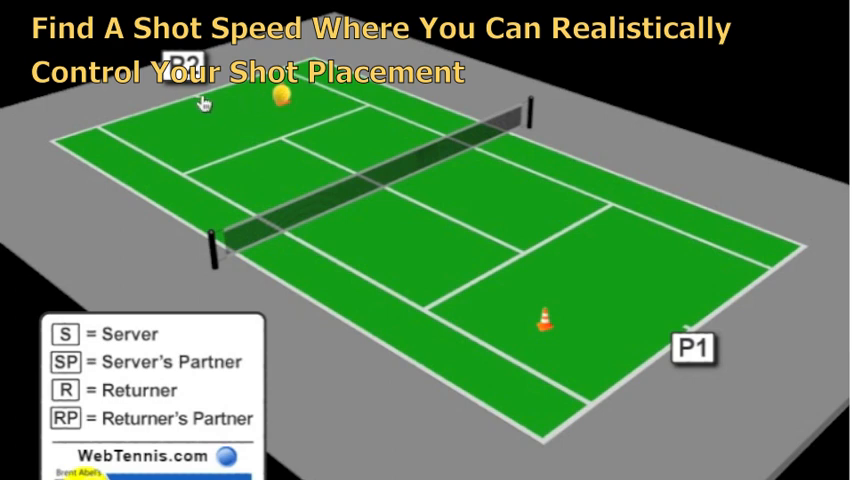
pyautogui.moveTo(290, 108)
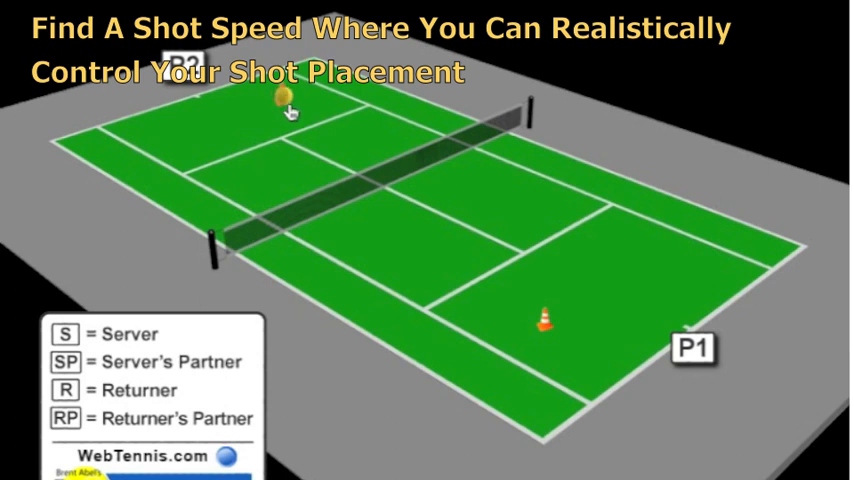